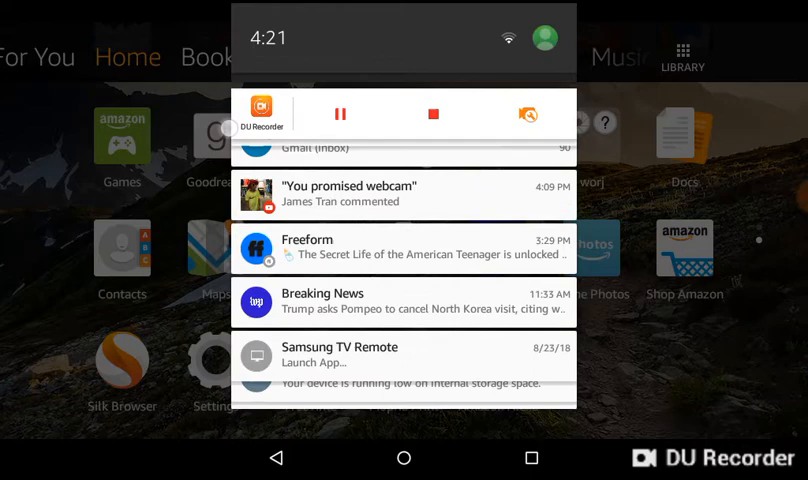
- Scroll down the Fire OS home screen app grid with DU Recorder's floating controls expanded
scroll(down, 3)
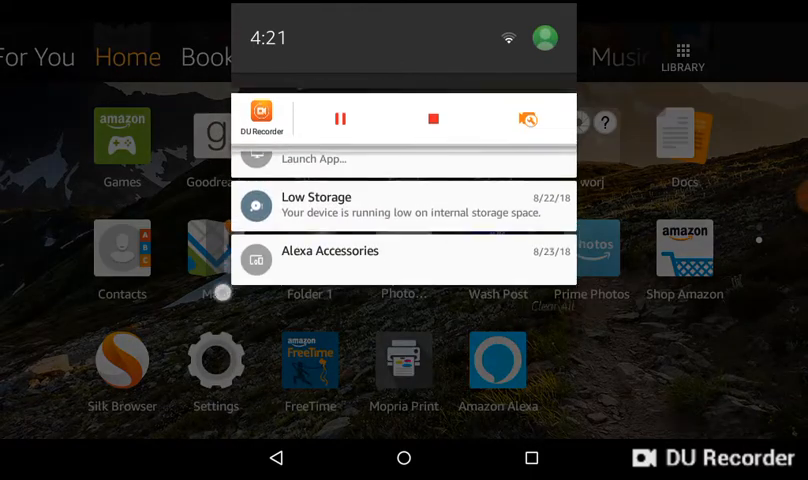
scroll(down, 3)
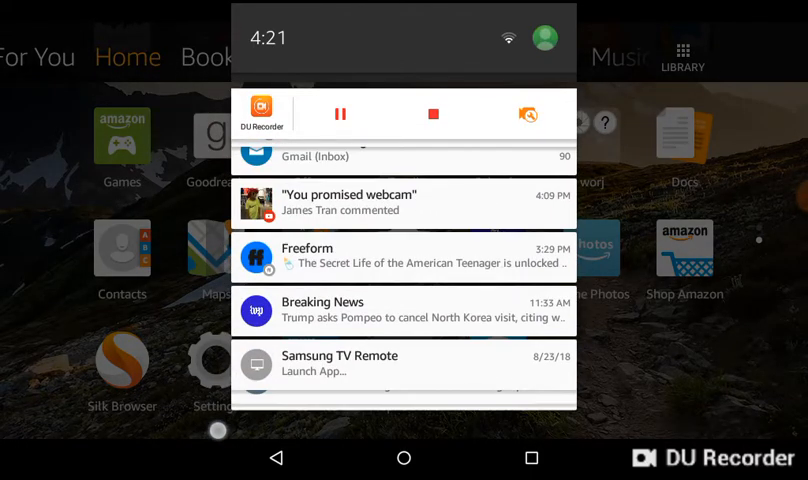
scroll(down, 3)
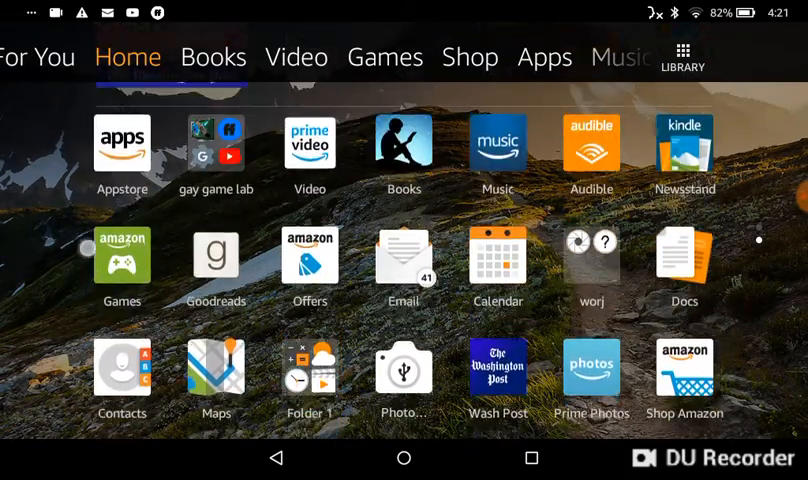
scroll(down, 3)
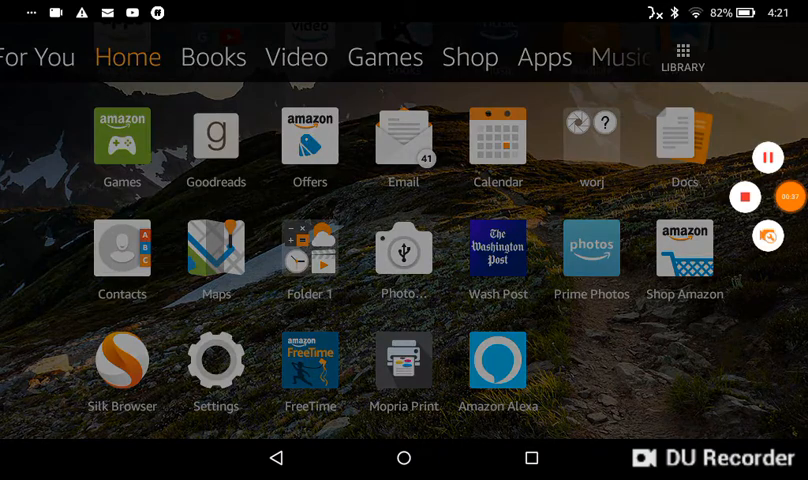
- Bring up DU Recorder's Recording toolbox and switch the Camera webcam overlay on
click(768, 236)
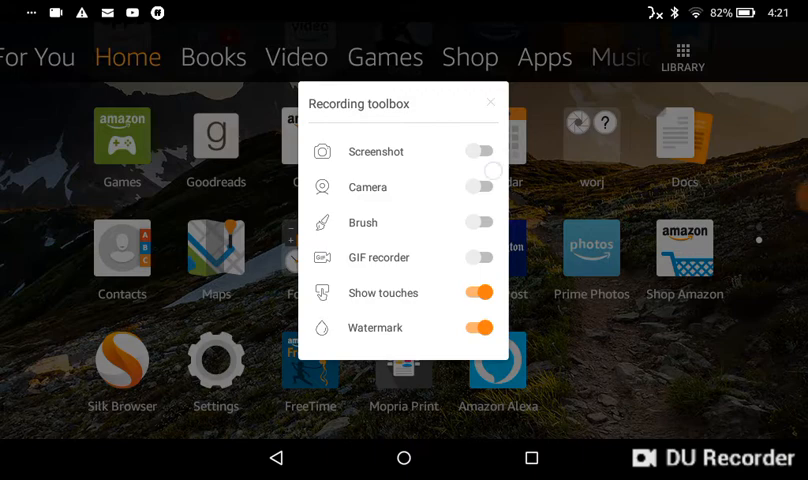
click(480, 188)
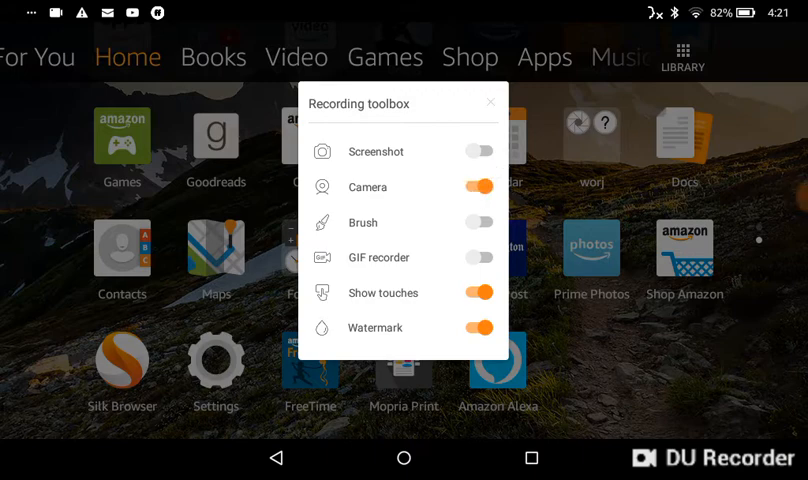